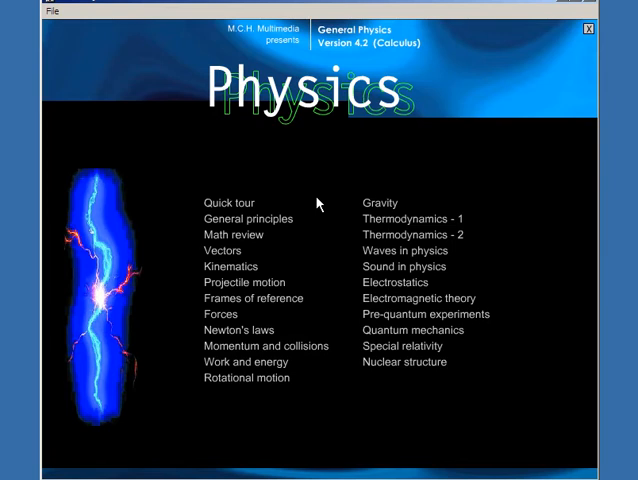
mouse_move(424, 186)
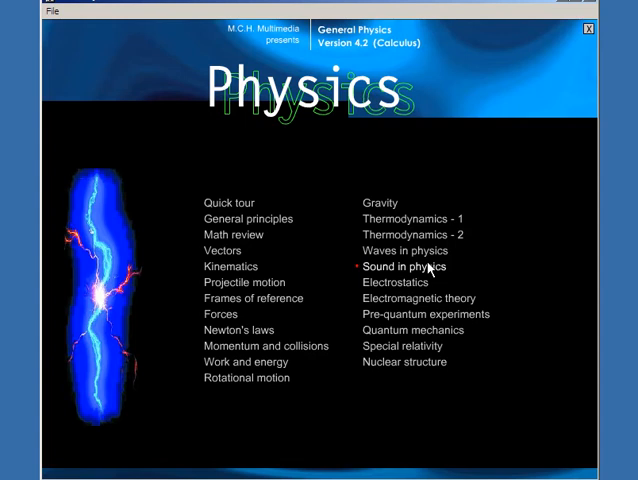
mouse_move(404, 346)
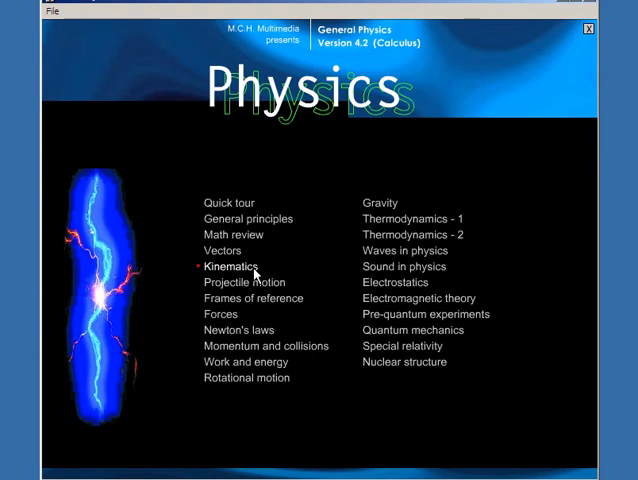
mouse_move(244, 282)
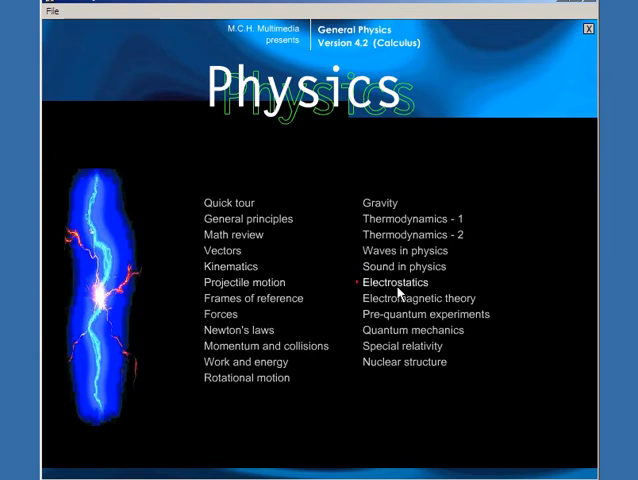
Step: Enter the Special relativity section listing topics from Introduction to Quiz
left_click(404, 344)
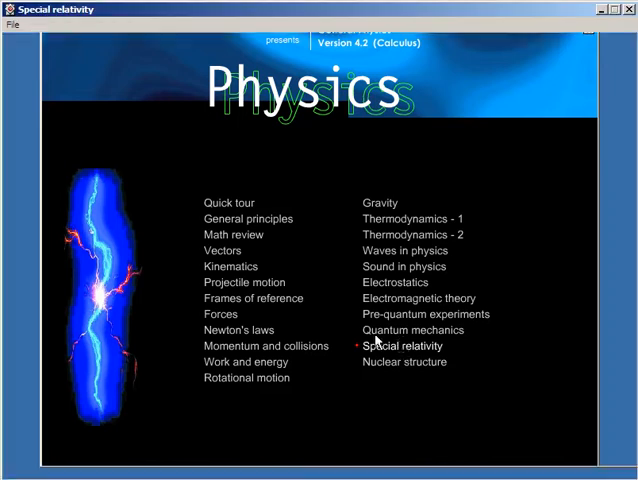
left_click(404, 344)
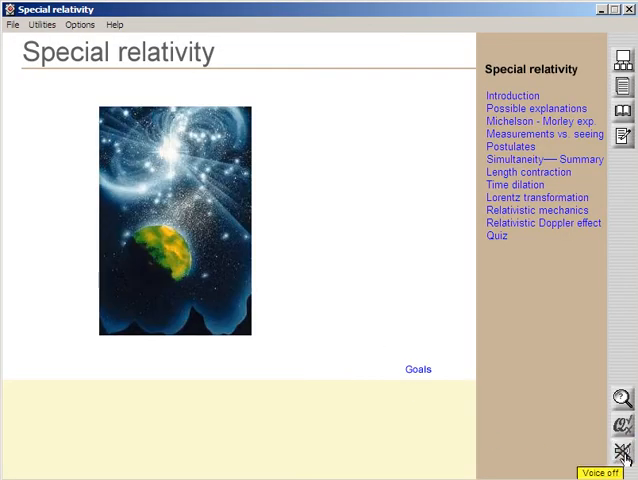
mouse_move(340, 164)
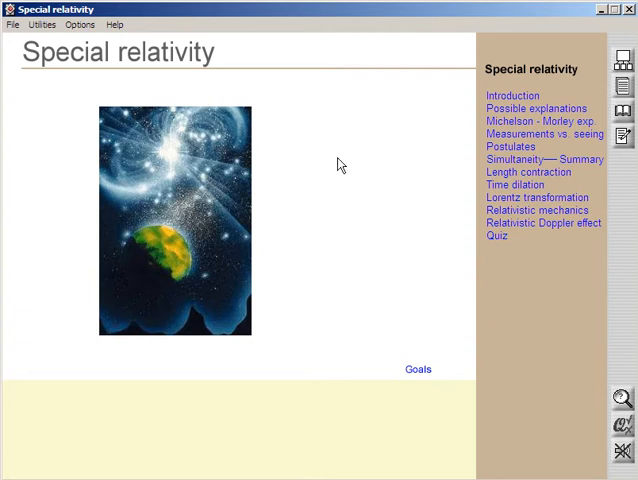
mouse_move(394, 228)
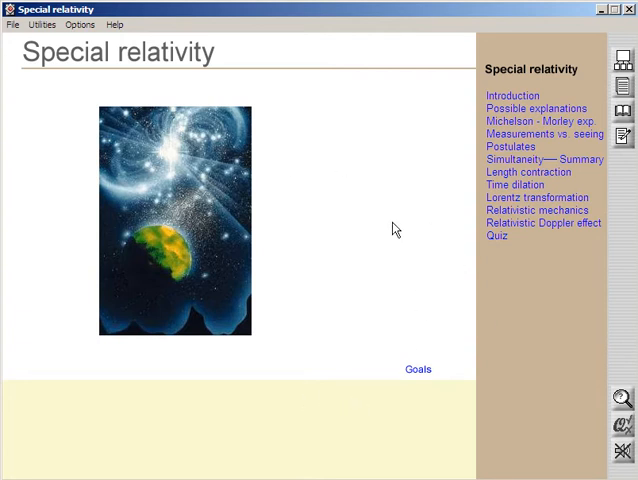
mouse_move(322, 240)
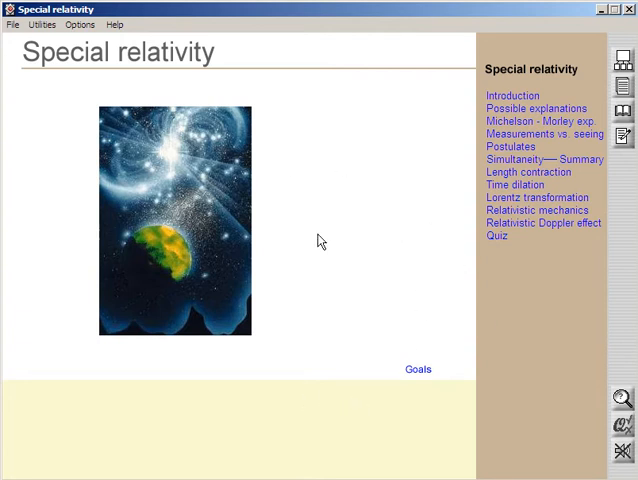
mouse_move(344, 298)
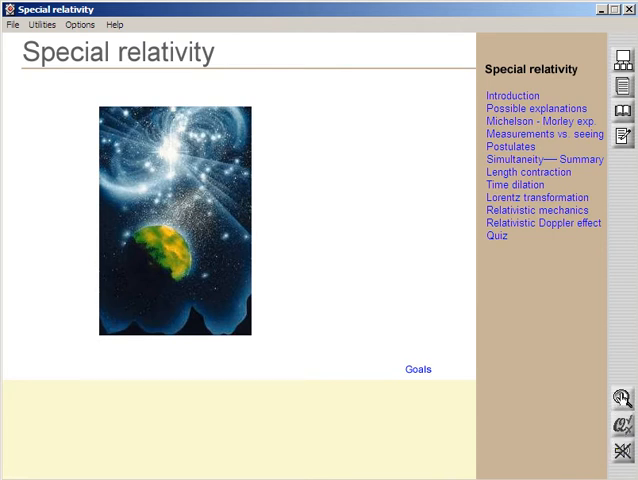
Step: Bring up the Find tool and personal notes, dismissing each to return to the main menu
left_click(620, 398)
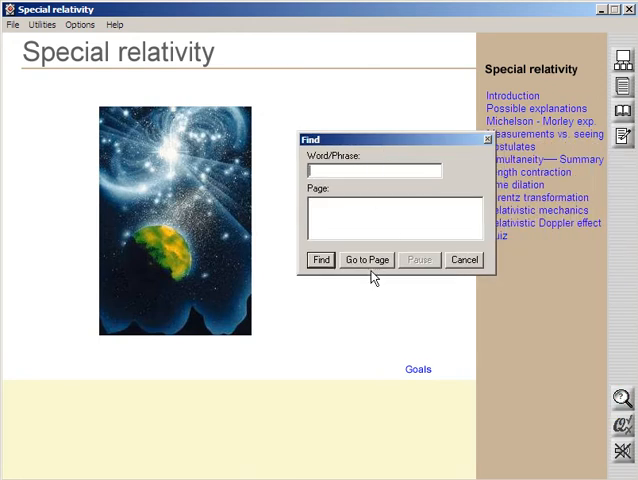
left_click(464, 260)
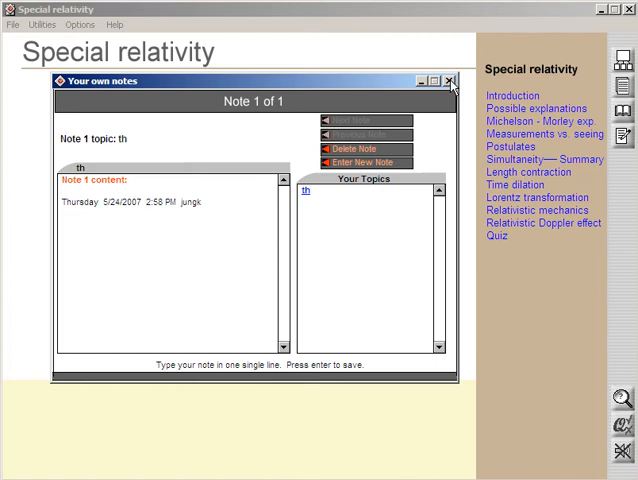
left_click(452, 80)
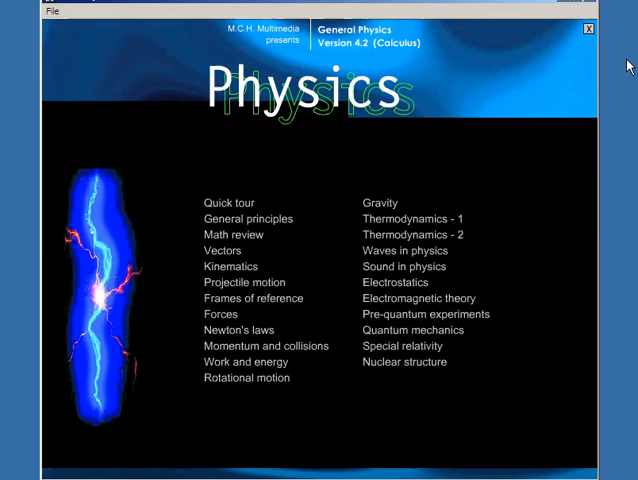
mouse_move(484, 390)
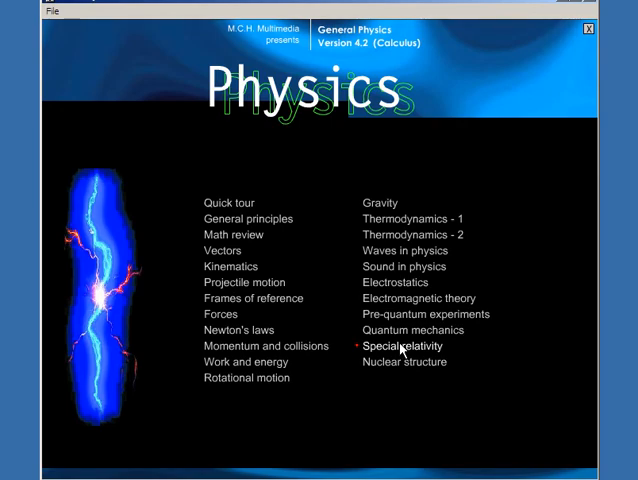
Step: Reopen Special relativity, then bring up the Utilities calculator and close it
left_click(400, 344)
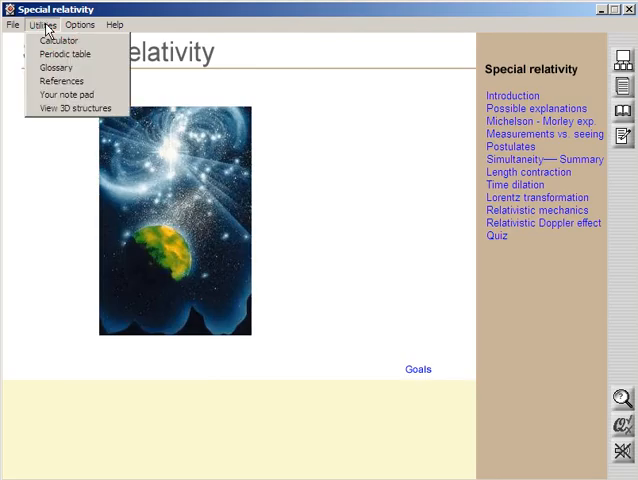
mouse_move(56, 40)
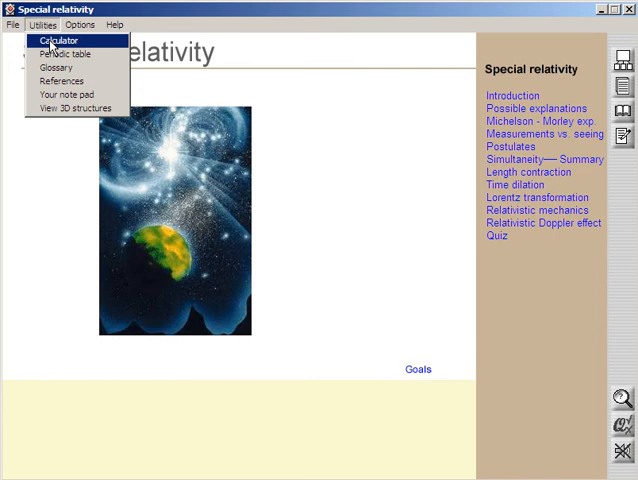
left_click(56, 40)
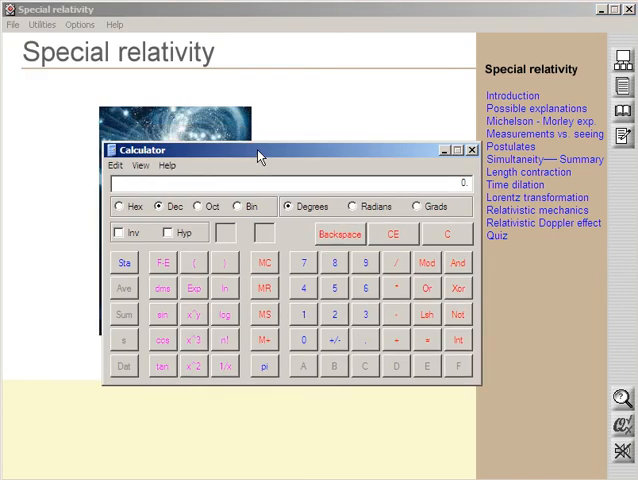
left_click(472, 150)
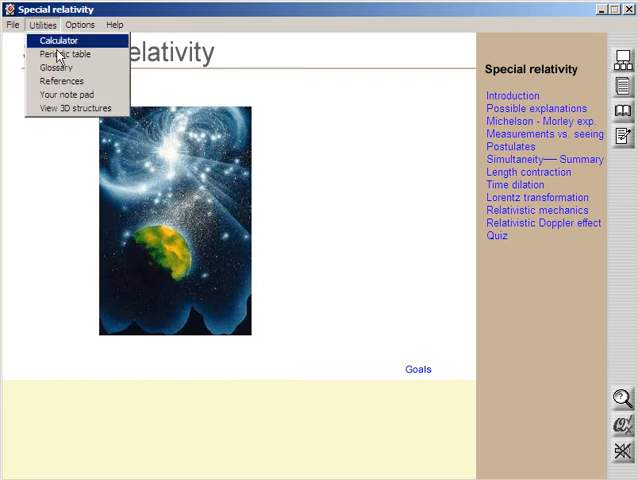
Step: Browse the Glossary letters P and S to the SI units entry, then close it
left_click(56, 68)
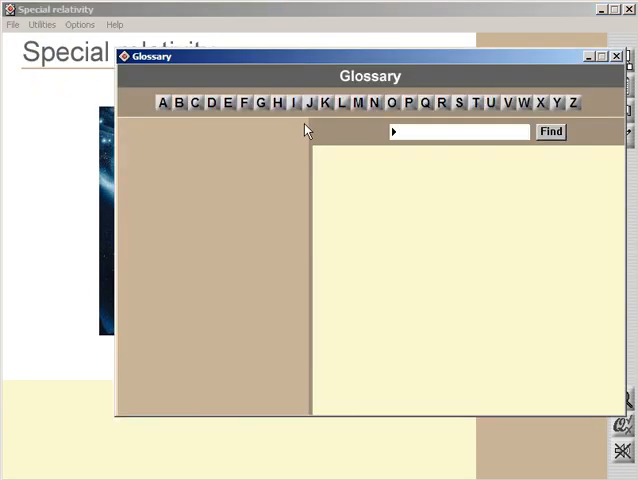
left_click(404, 104)
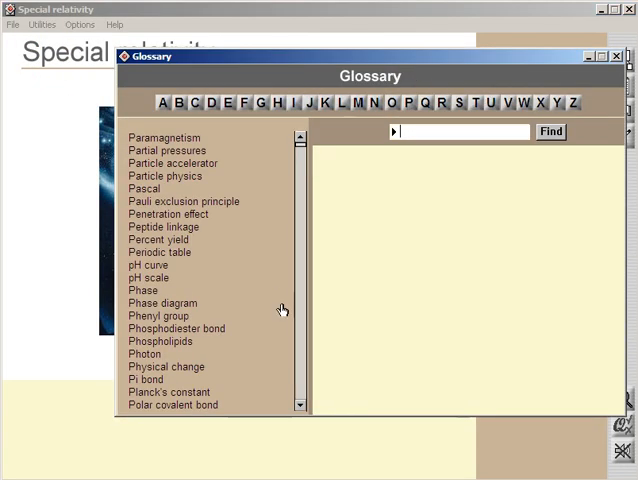
left_click(164, 138)
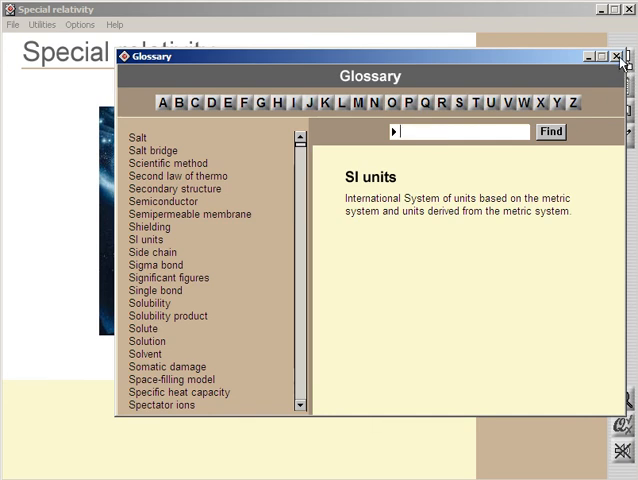
left_click(616, 56)
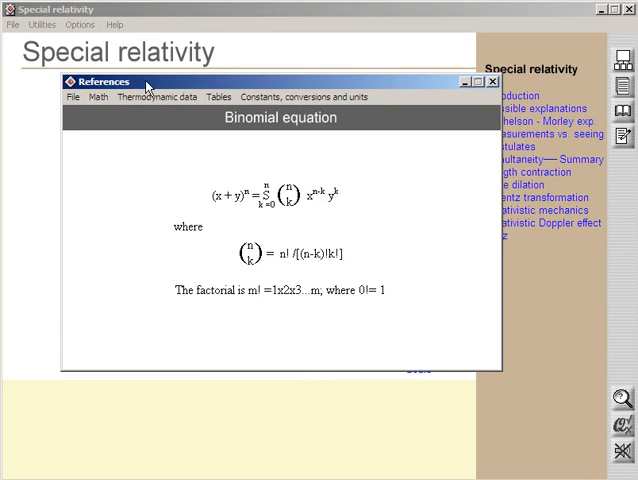
Step: Browse the Math and Thermodynamic data menus, then show the Fundamental constants table
left_click(96, 96)
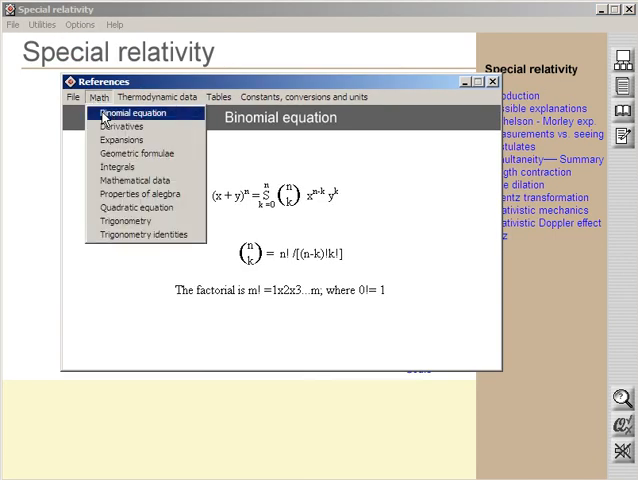
mouse_move(122, 140)
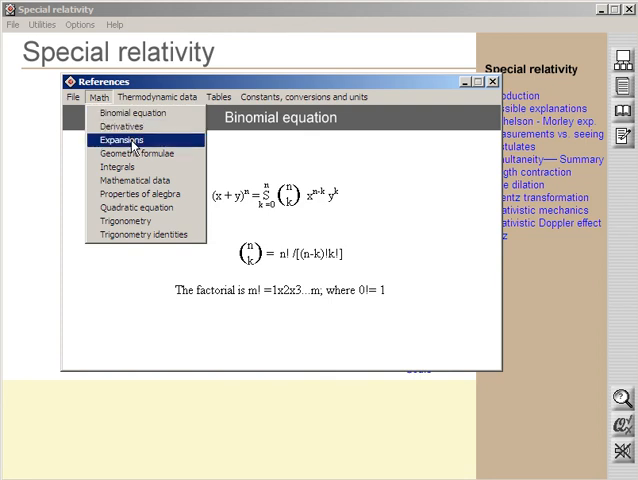
mouse_move(118, 166)
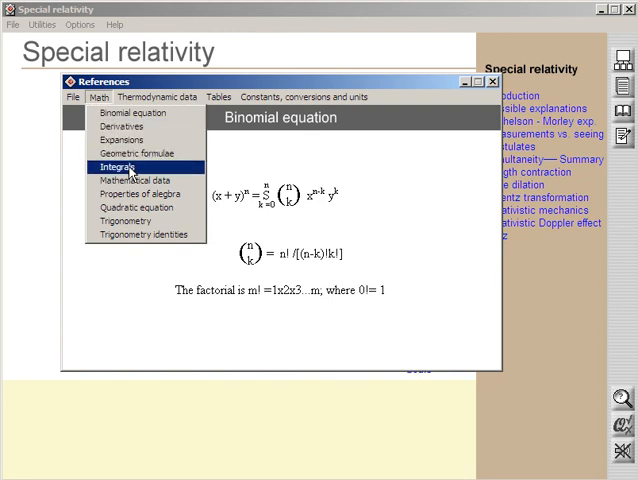
left_click(156, 96)
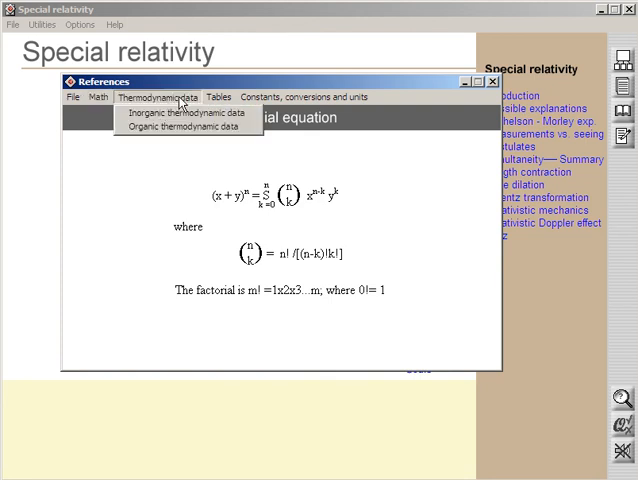
left_click(304, 96)
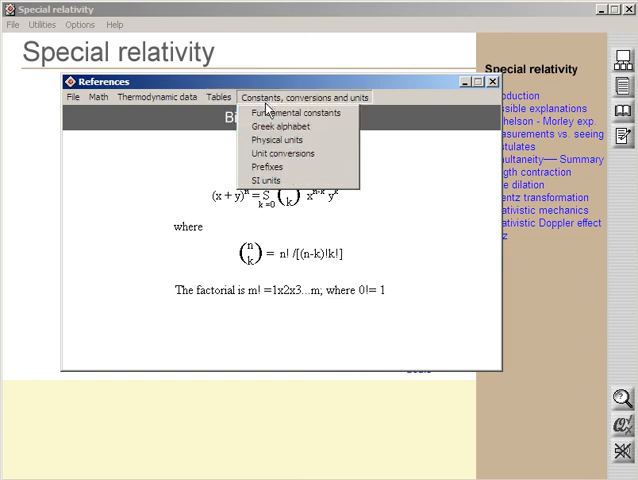
mouse_move(296, 112)
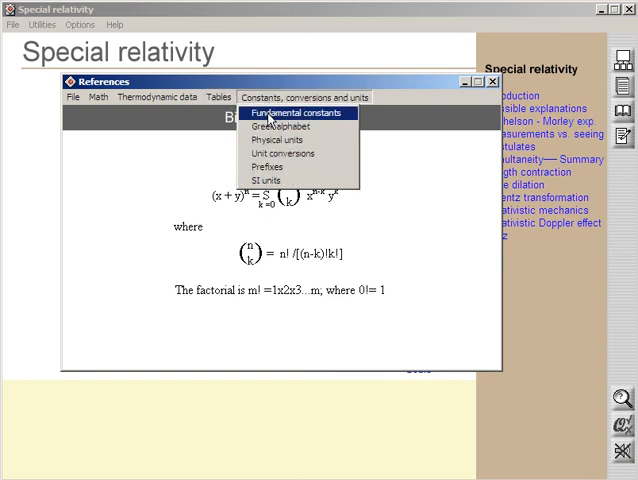
left_click(296, 112)
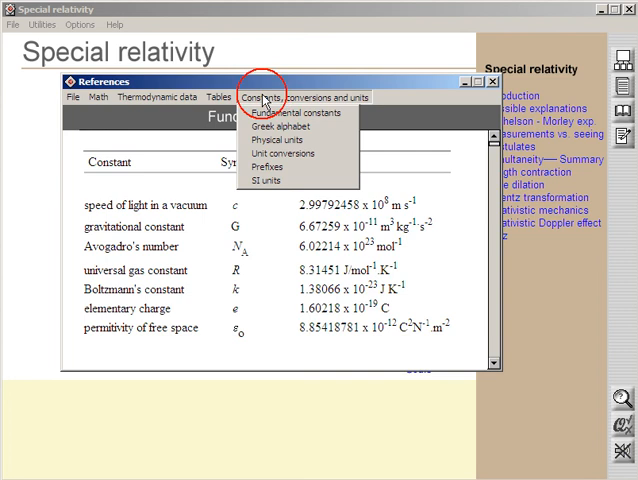
Step: Show Unit conversions, then the Prefixes table, under Constants, conversions and units
left_click(280, 126)
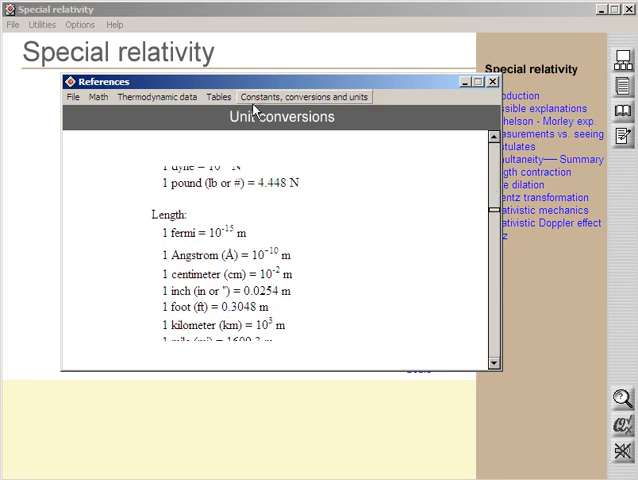
left_click(296, 96)
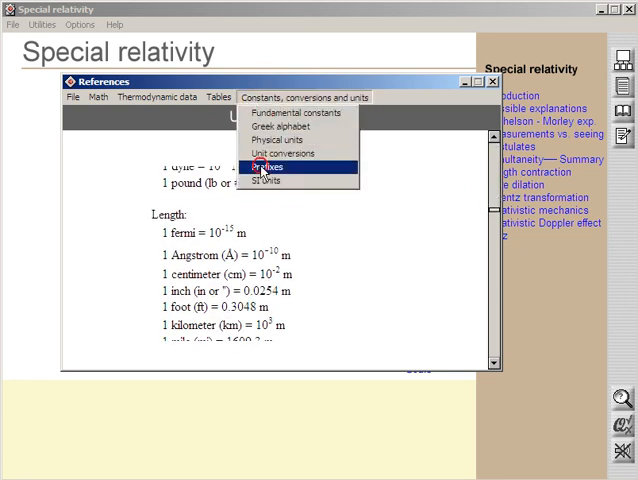
left_click(268, 168)
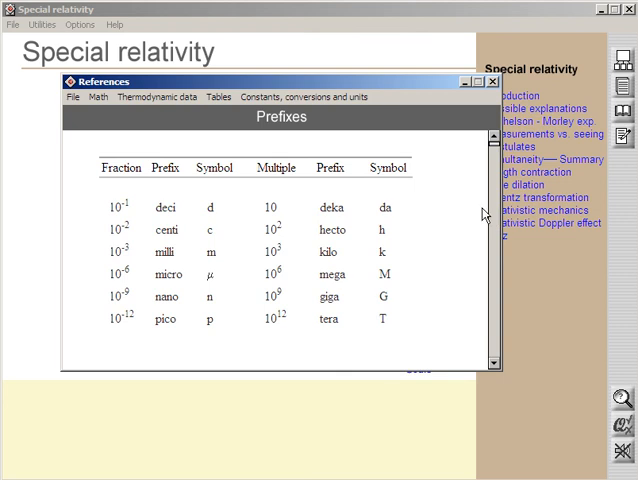
left_click(304, 96)
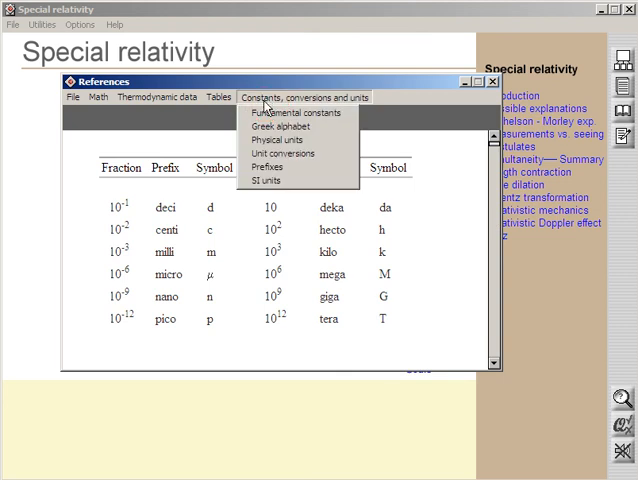
left_click(266, 180)
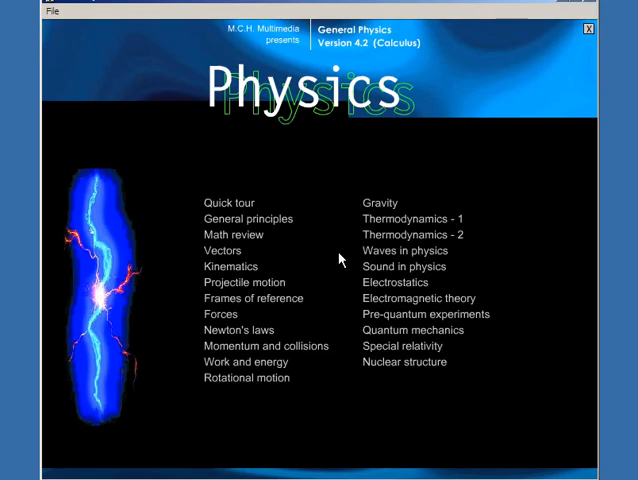
mouse_move(456, 340)
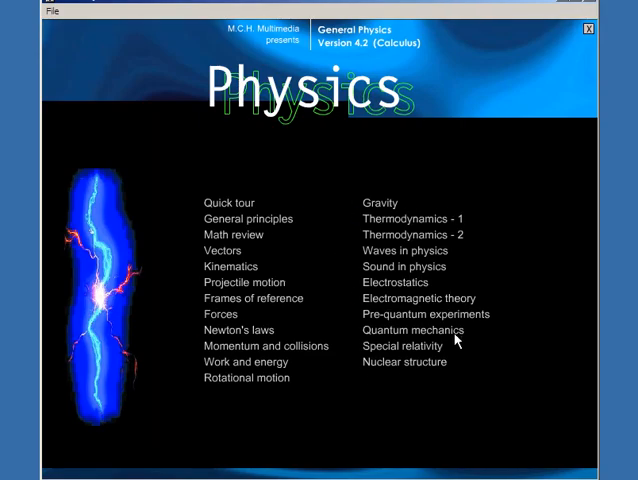
mouse_move(352, 188)
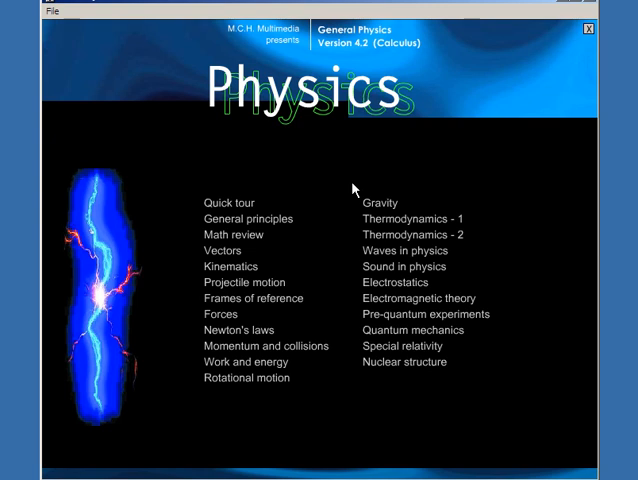